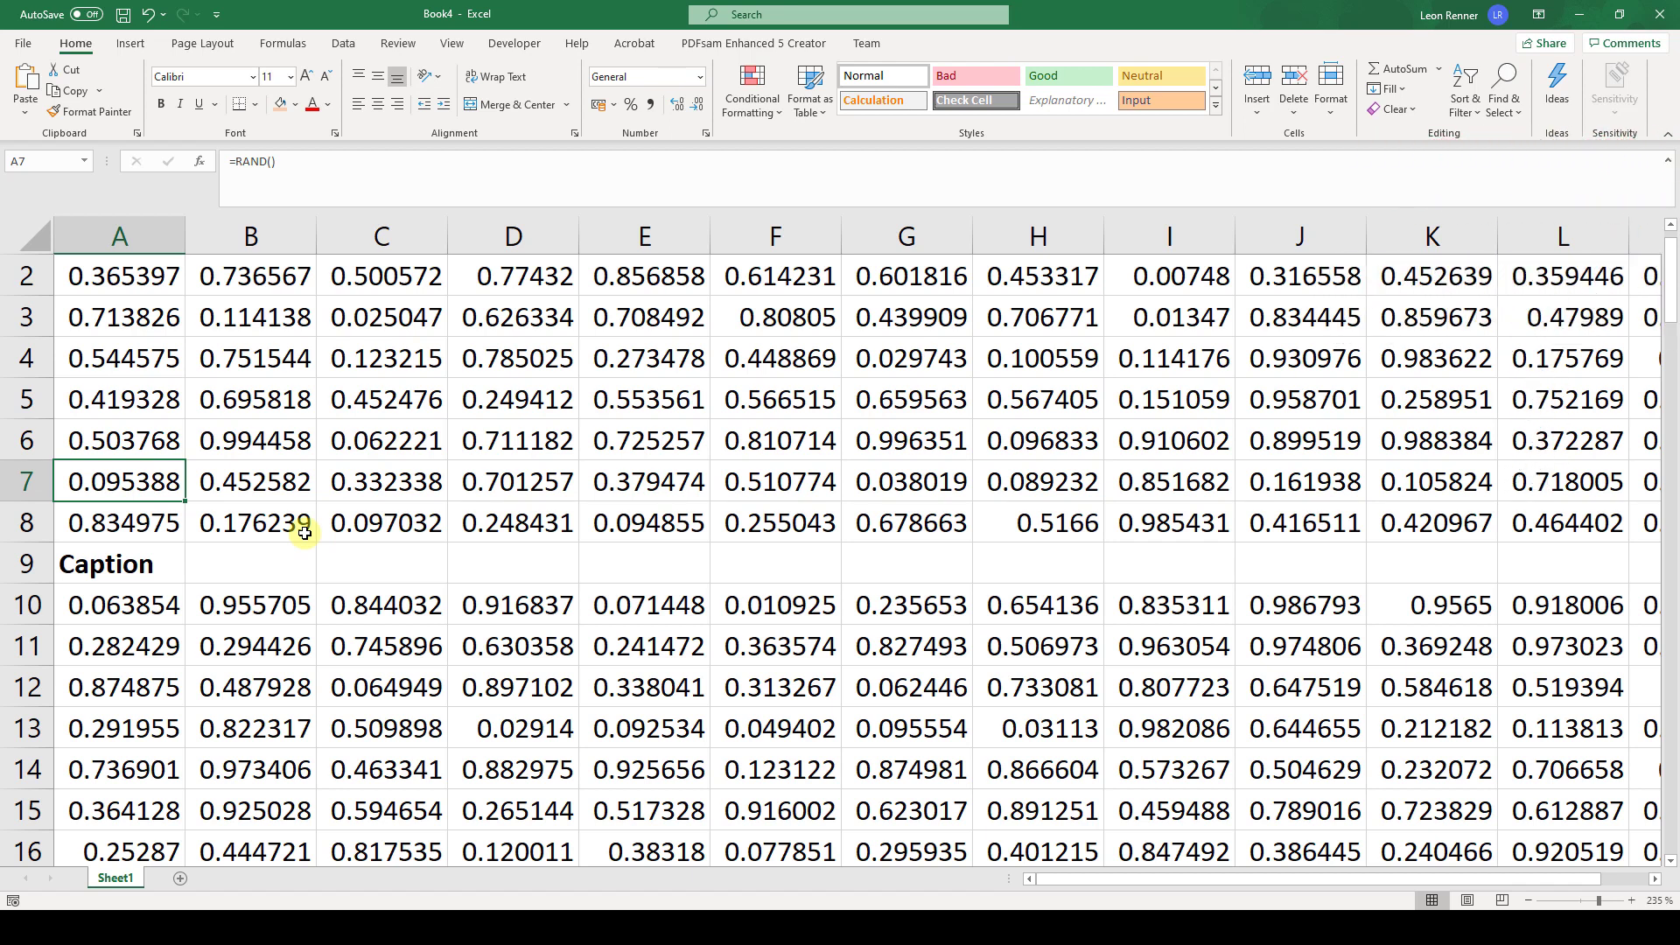
{"action": "mouse_move", "coordinate": [56, 473]}
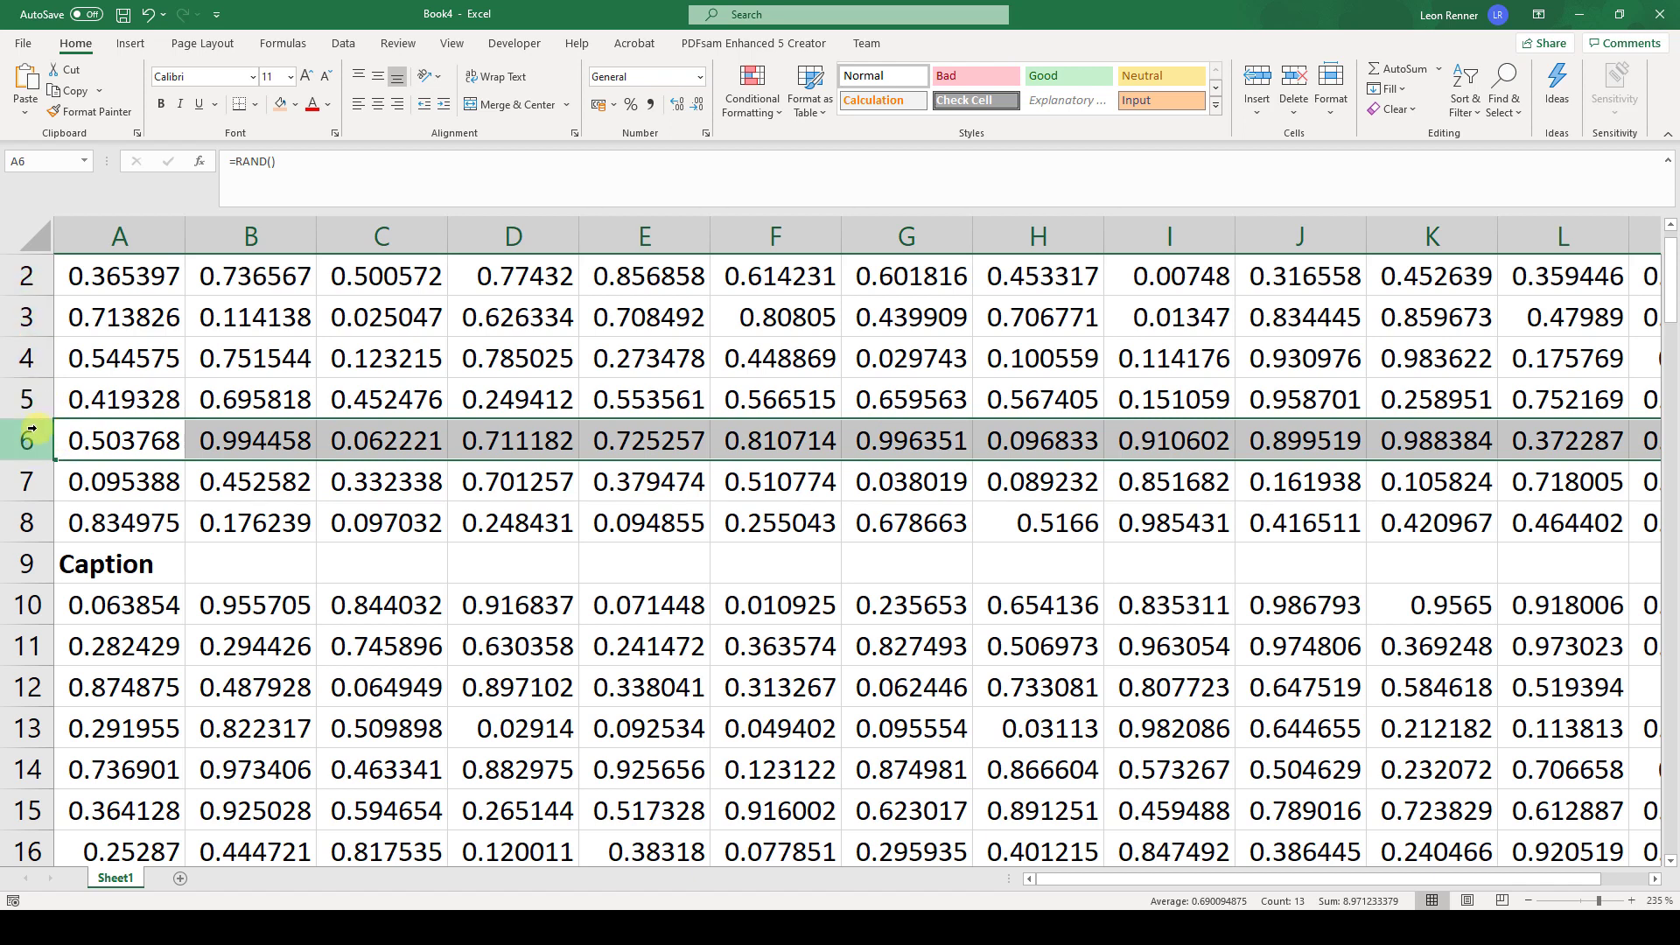
{"action": "mouse_move", "coordinate": [451, 44]}
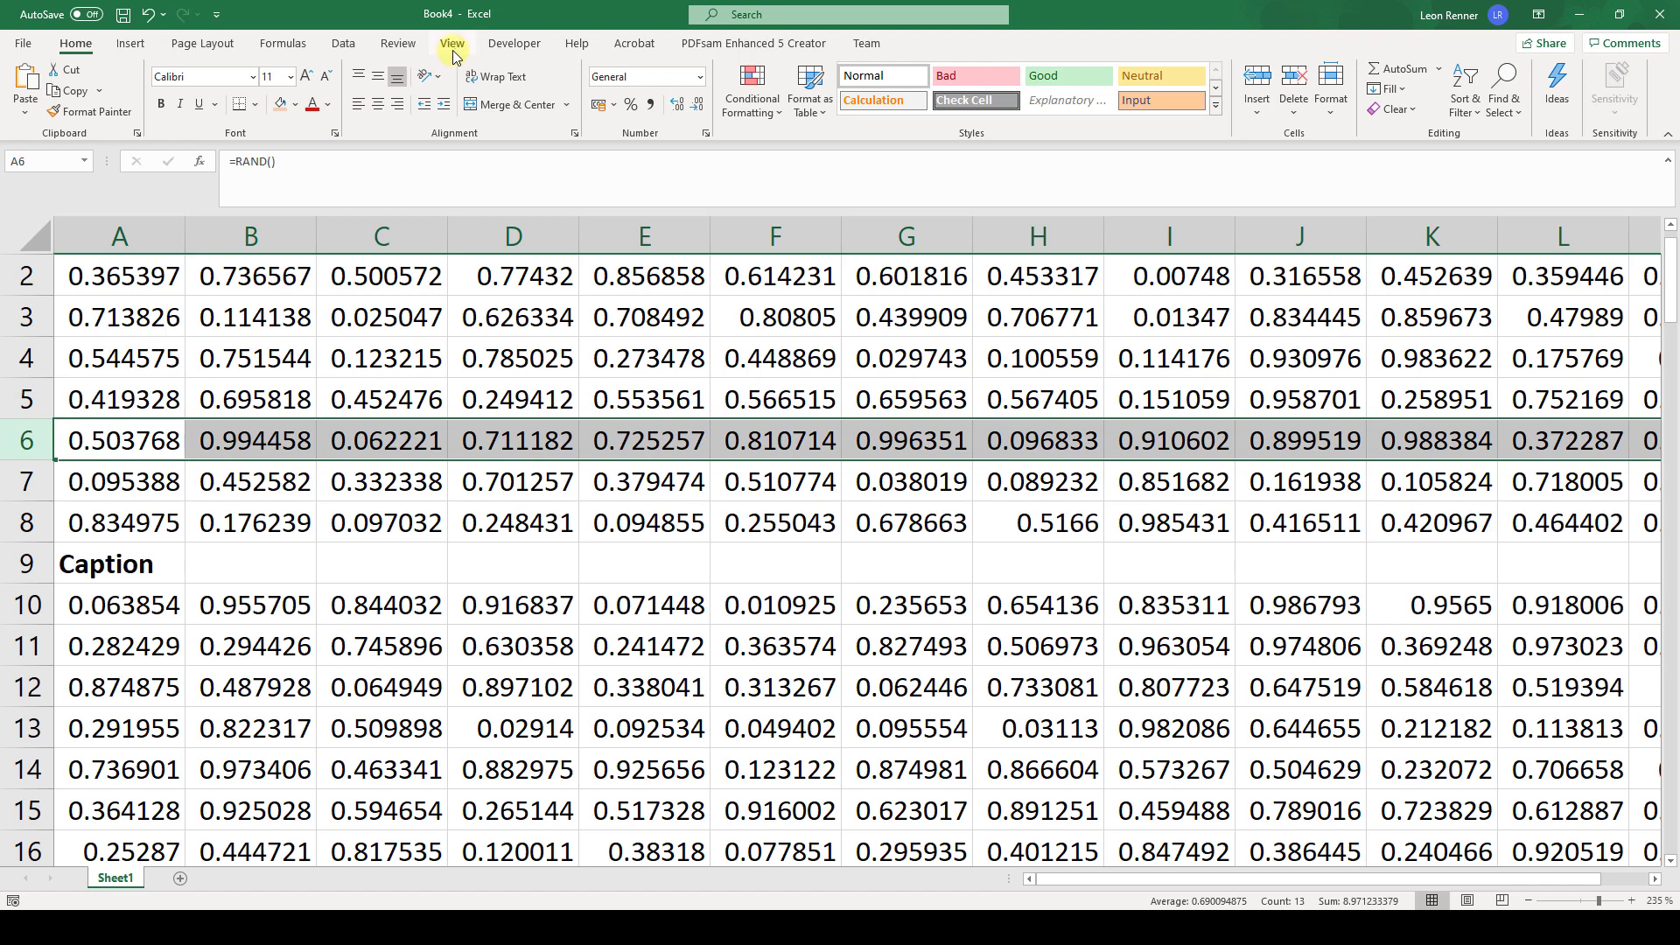
Step: Freeze the rows above row 6 using Freeze Panes on the View tab
{"action": "left_click", "coordinate": [451, 43]}
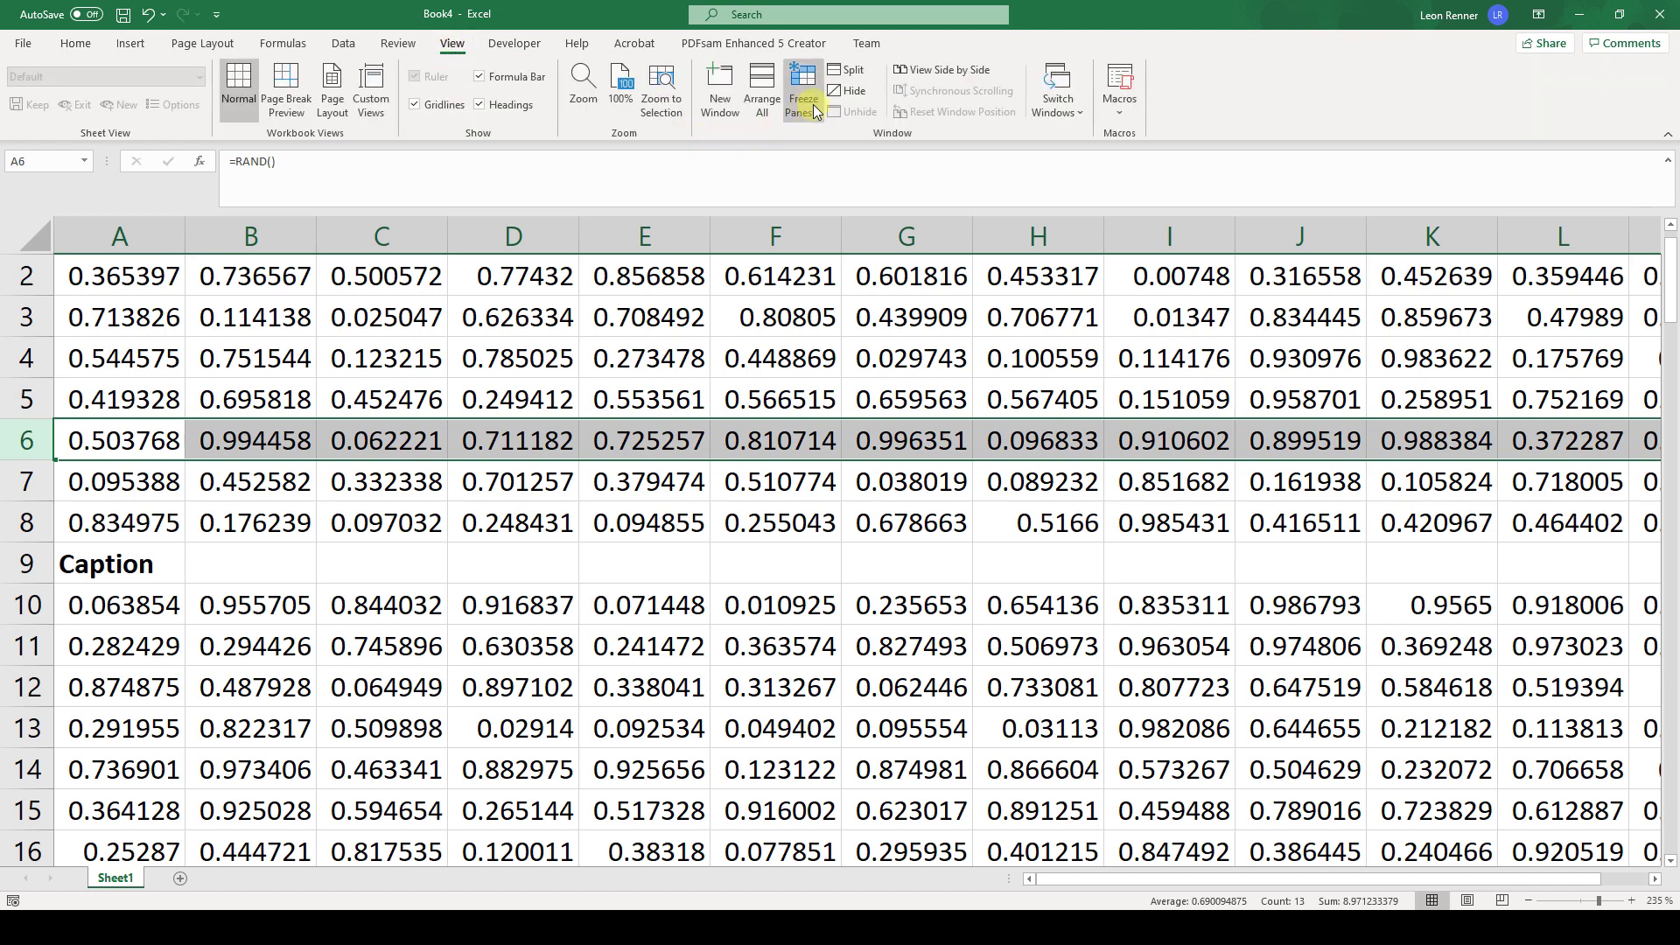
{"action": "left_click", "coordinate": [802, 88]}
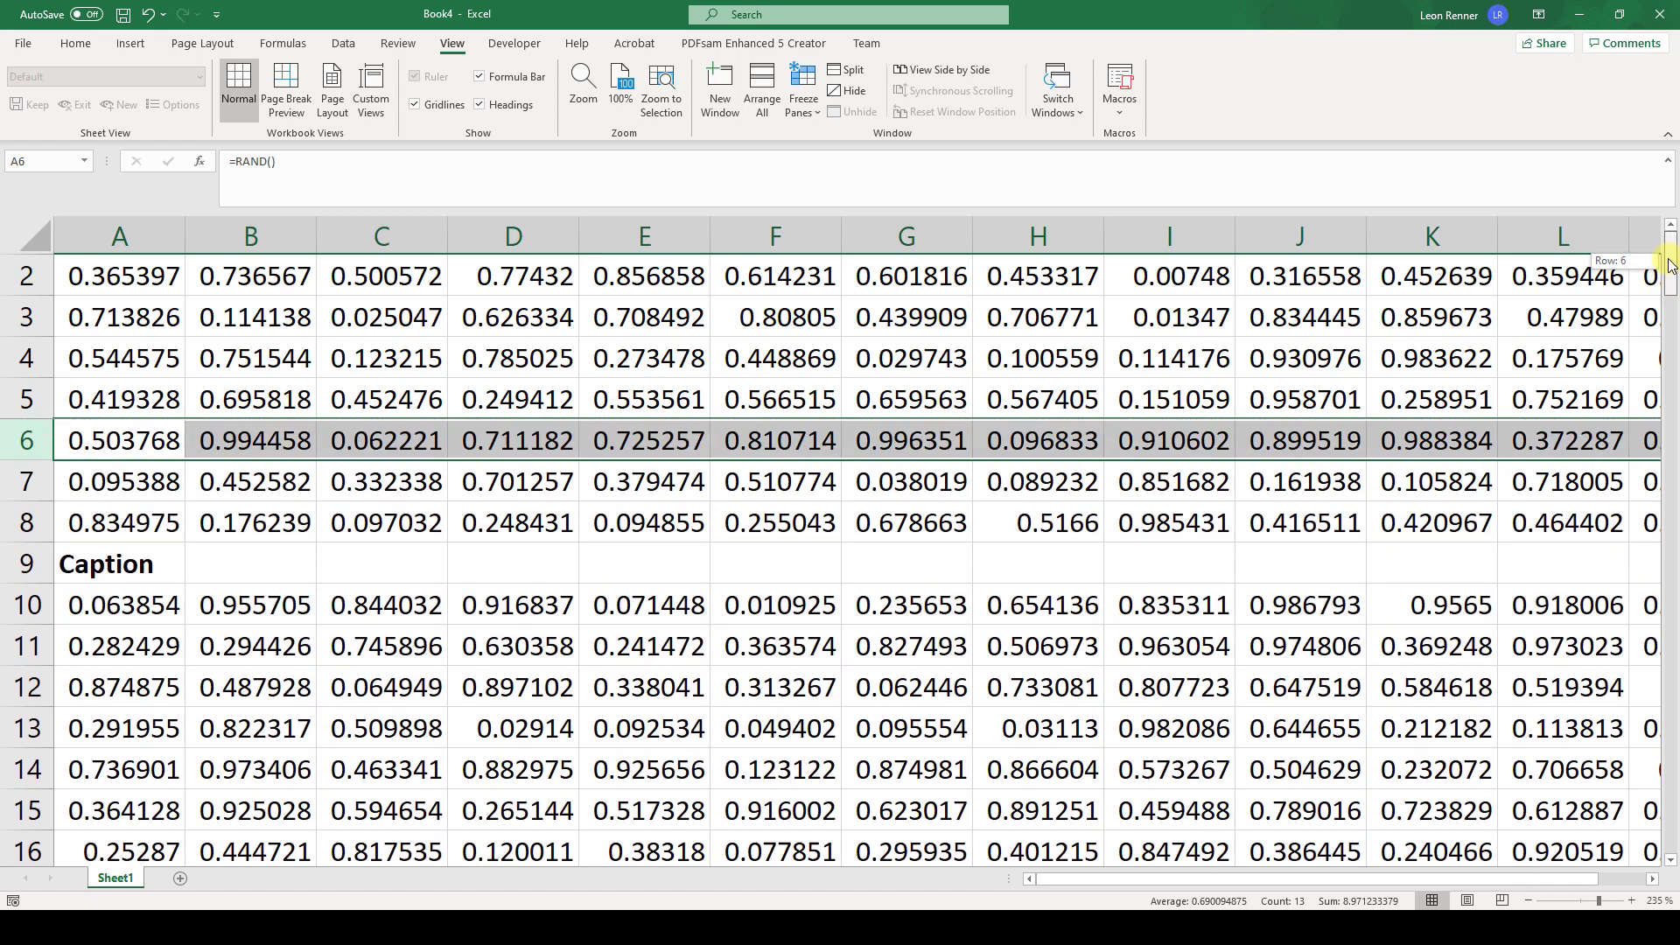
{"action": "mouse_move", "coordinate": [612, 805]}
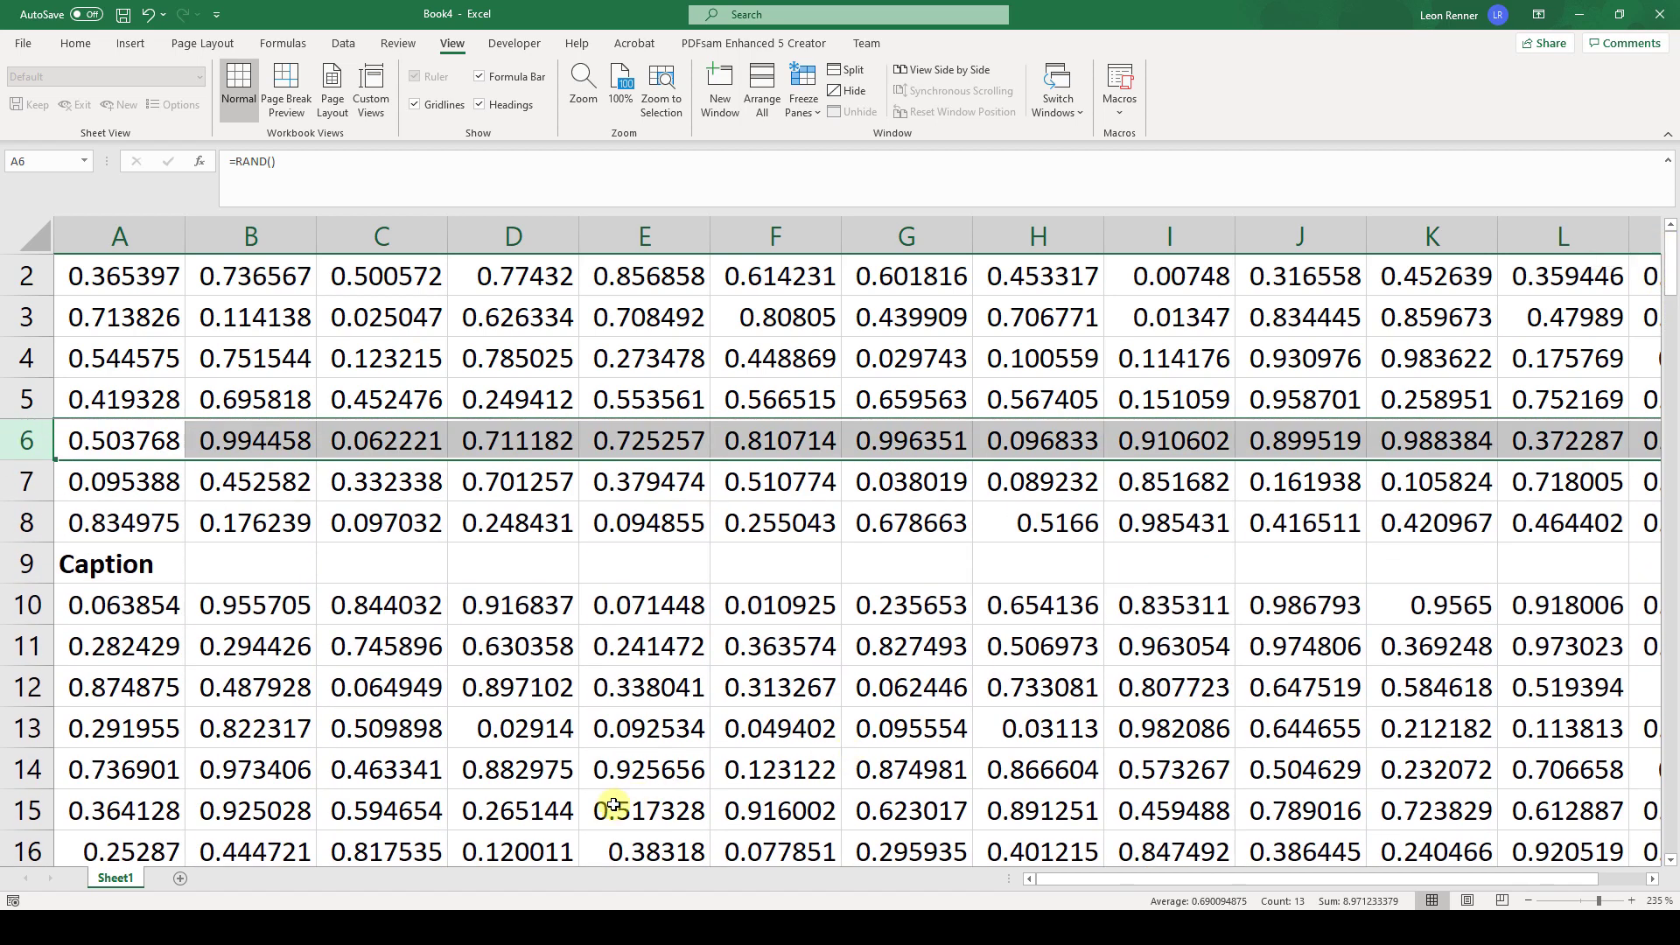